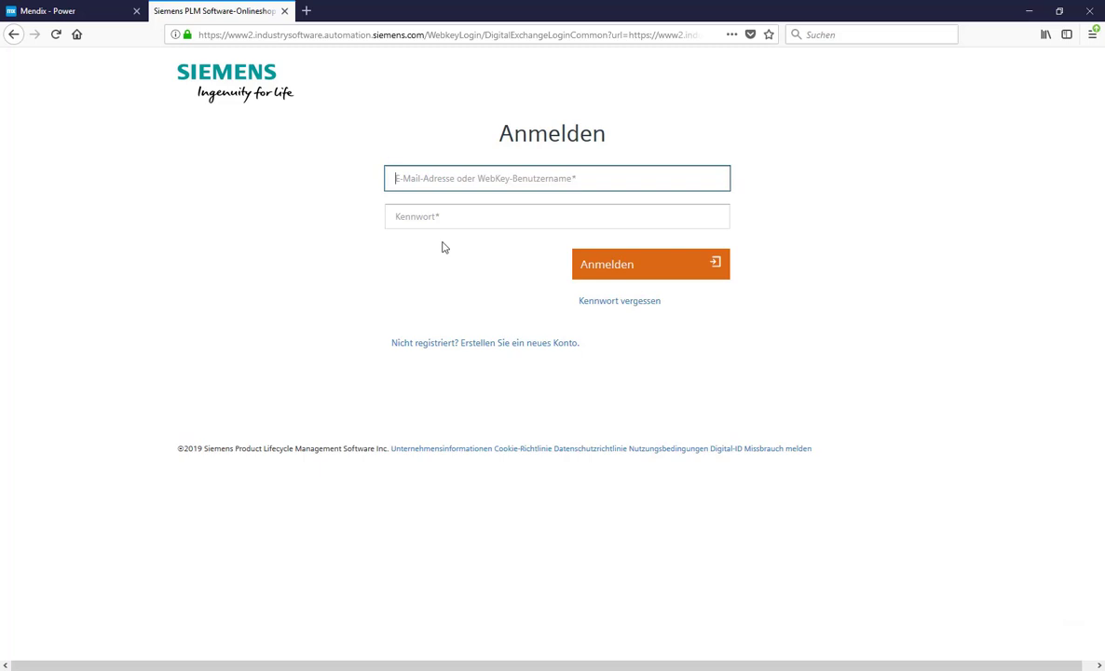
pyautogui.click(557, 178)
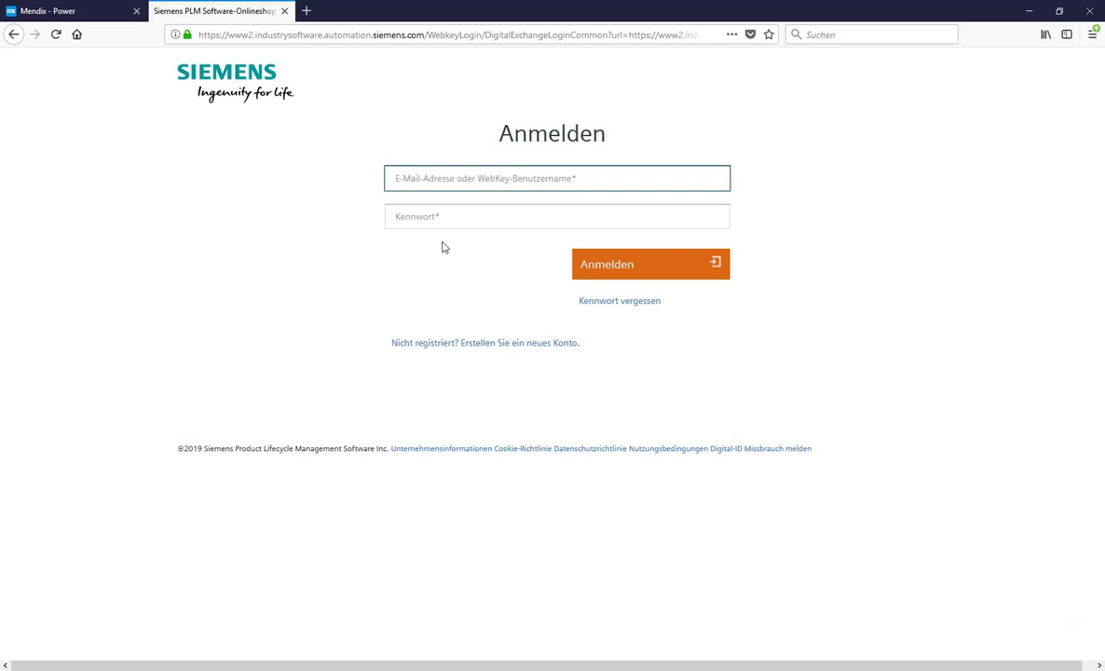
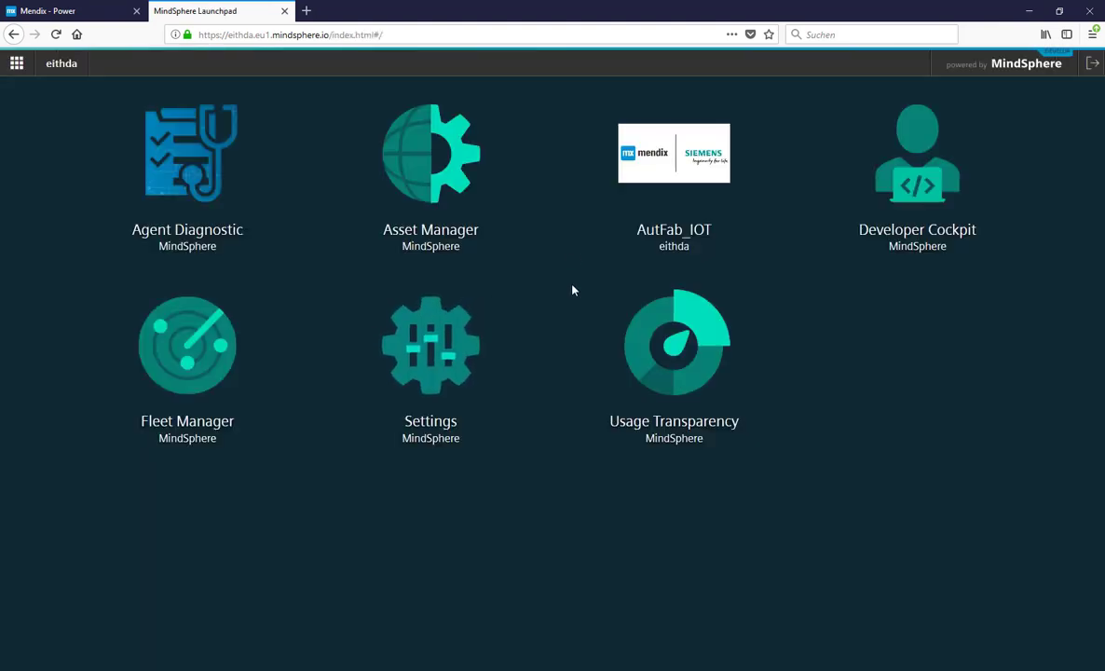
pyautogui.click(674, 153)
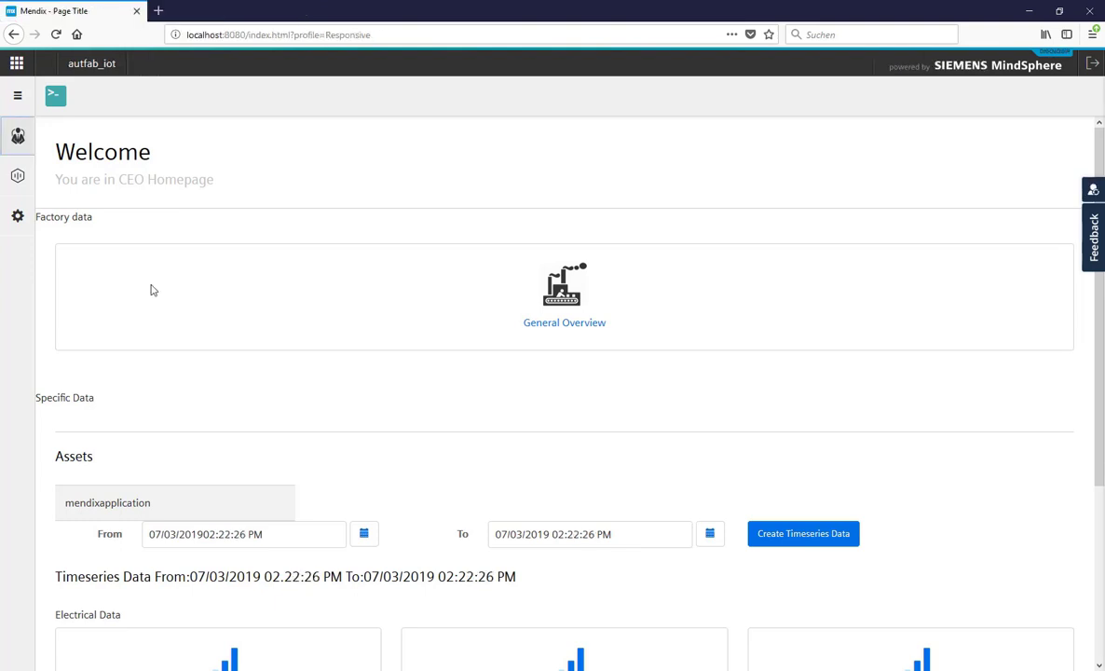
# Change the From time to 02:20:26 PM and show the Current graphs under Electrical Data.
pyautogui.scroll(-3)
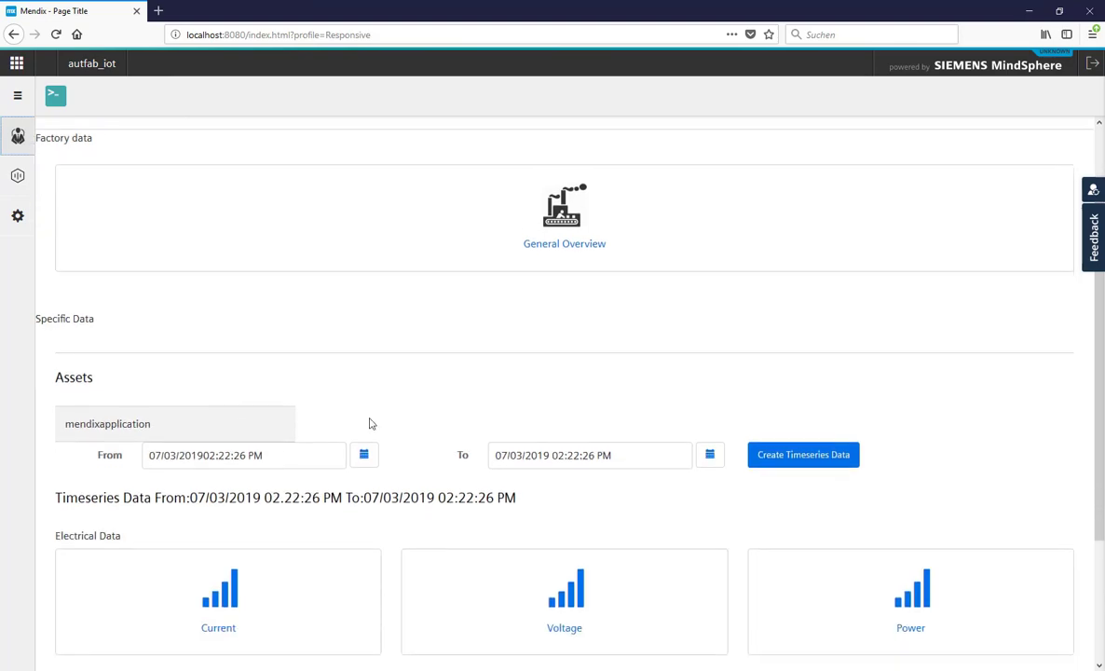
pyautogui.scroll(-3)
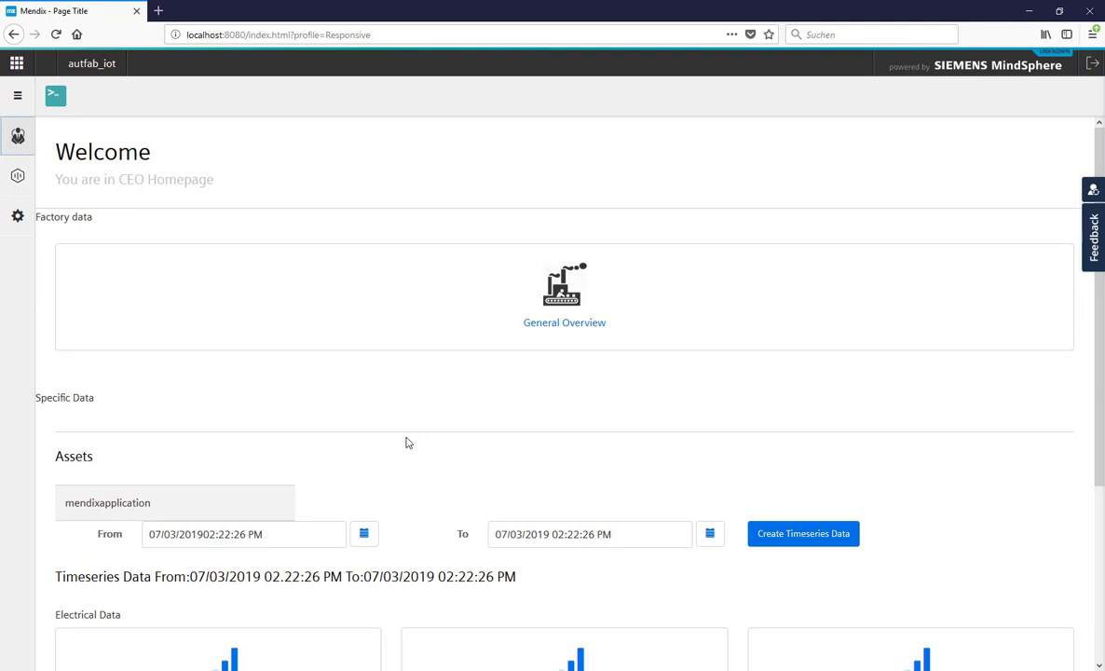
pyautogui.scroll(-3)
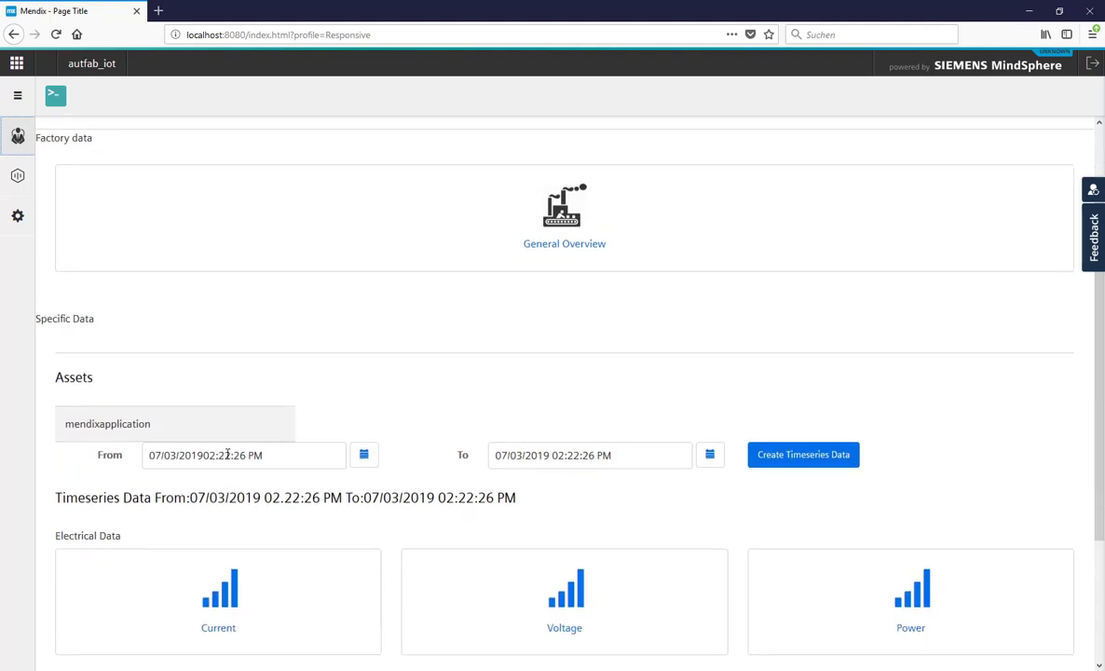
pyautogui.click(244, 455)
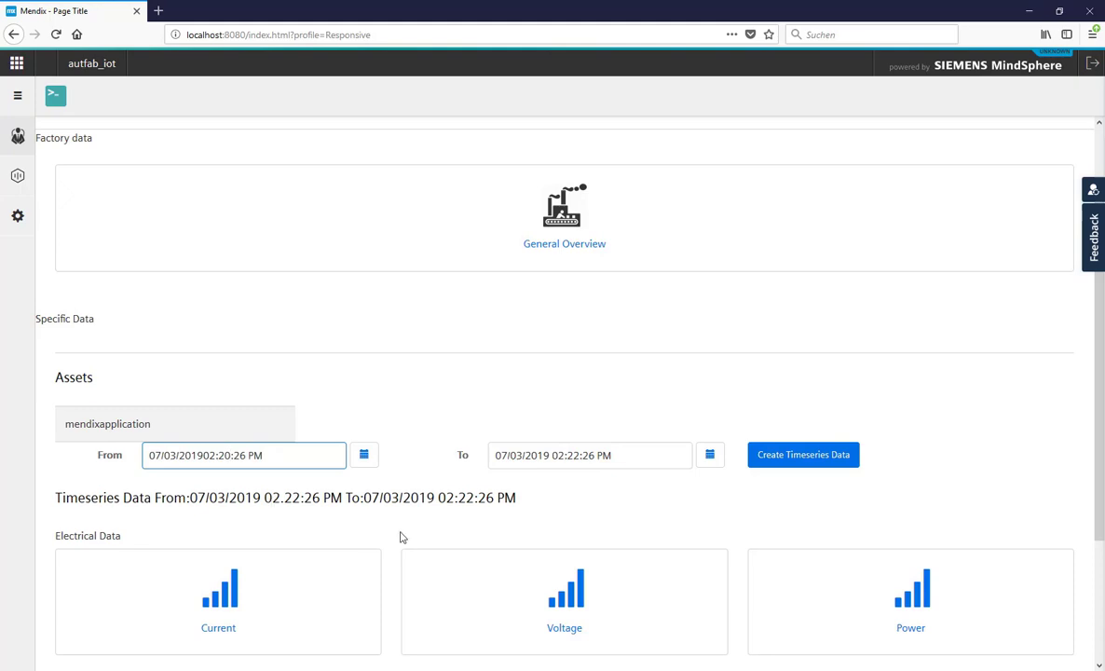
pyautogui.click(802, 454)
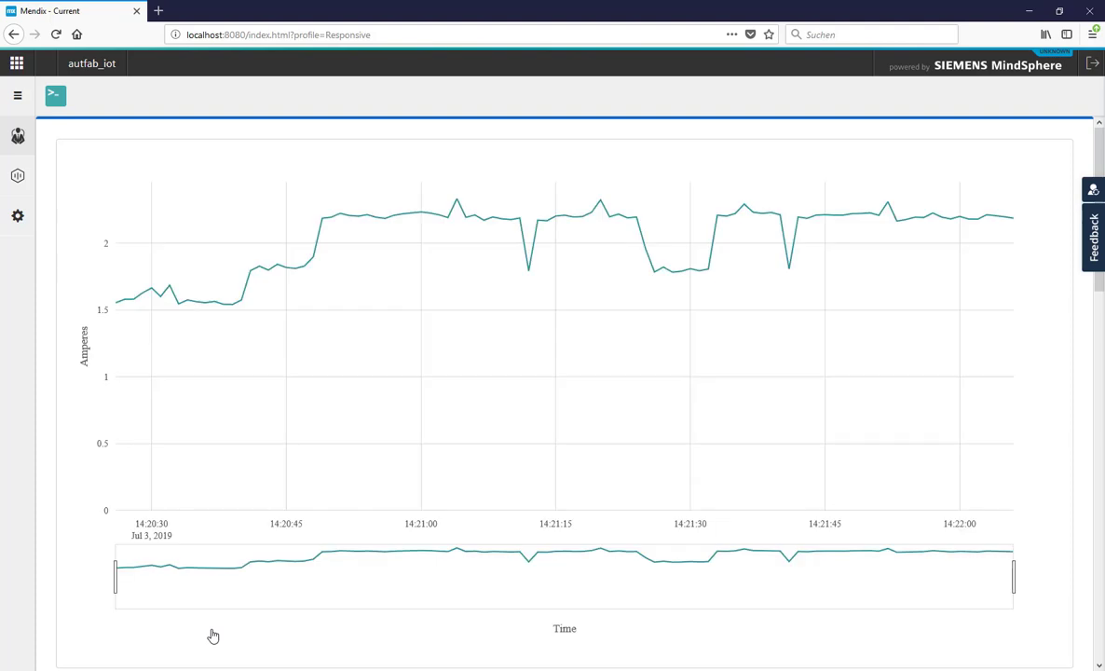
# Review the three Current charts and shorten the third chart's time range with its slider.
pyautogui.scroll(-3)
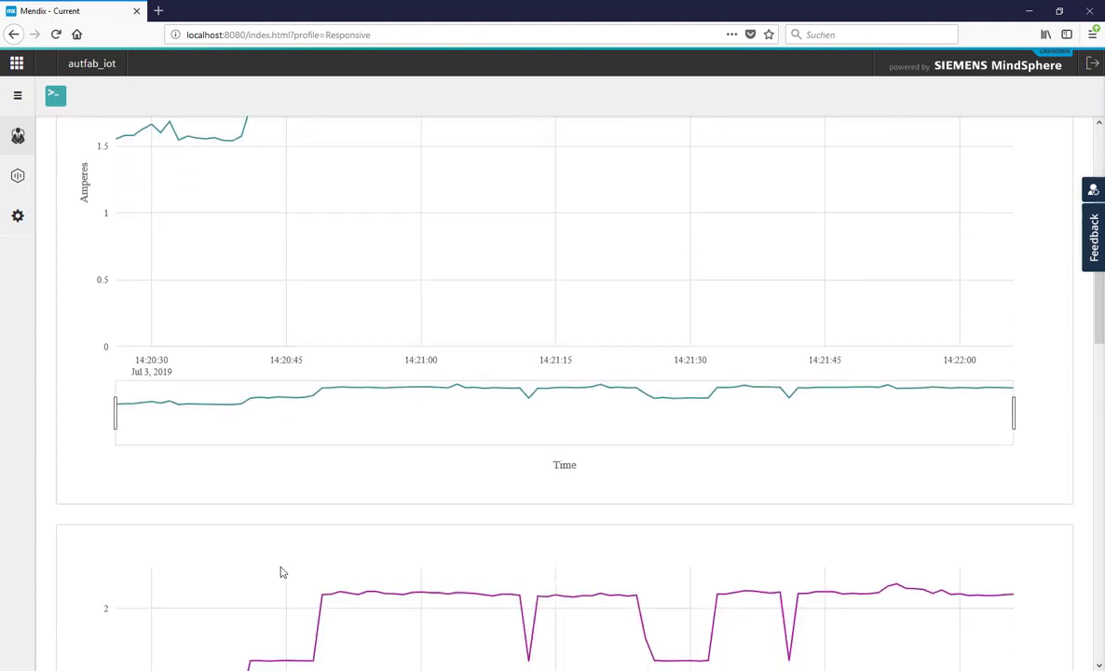
pyautogui.scroll(-3)
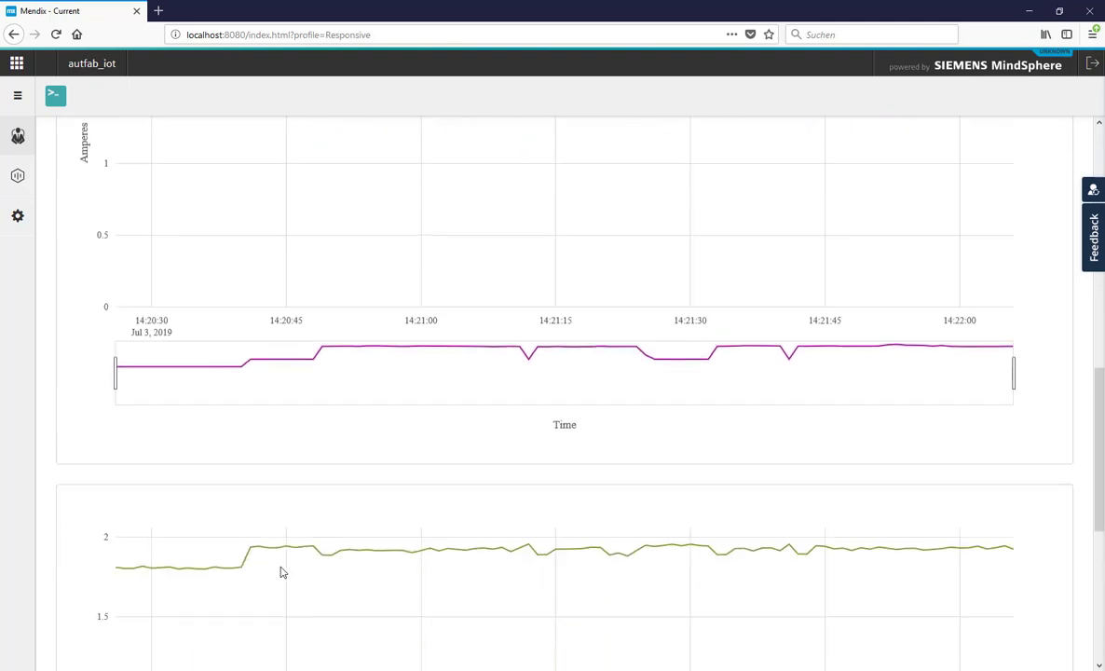
pyautogui.scroll(-3)
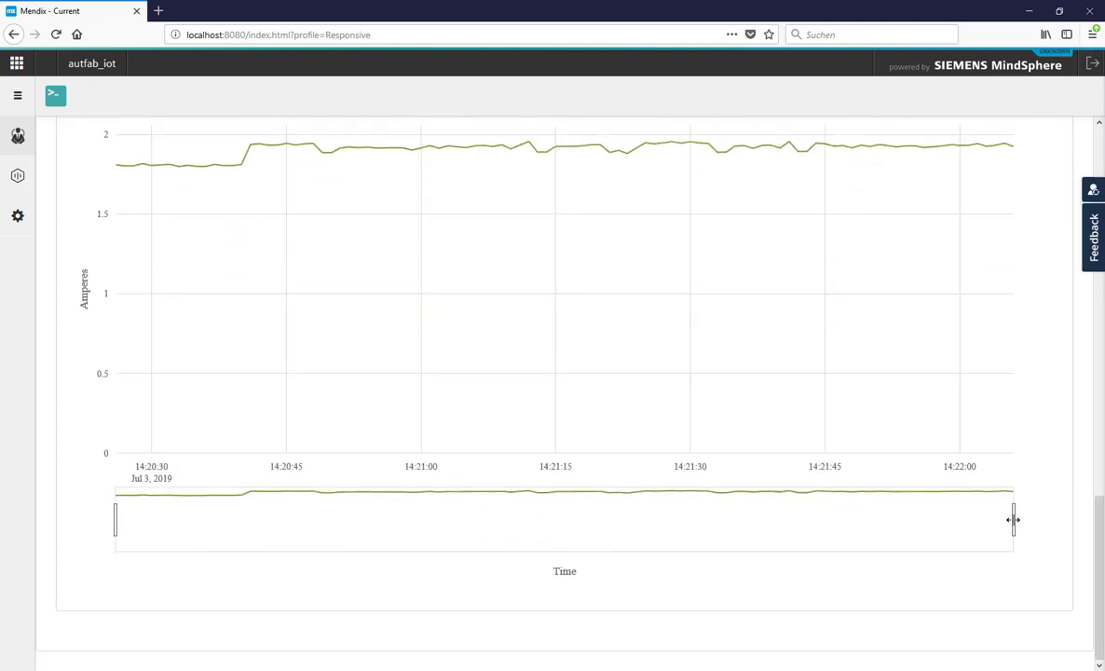
pyautogui.moveTo(1013, 520); pyautogui.dragTo(994, 520)
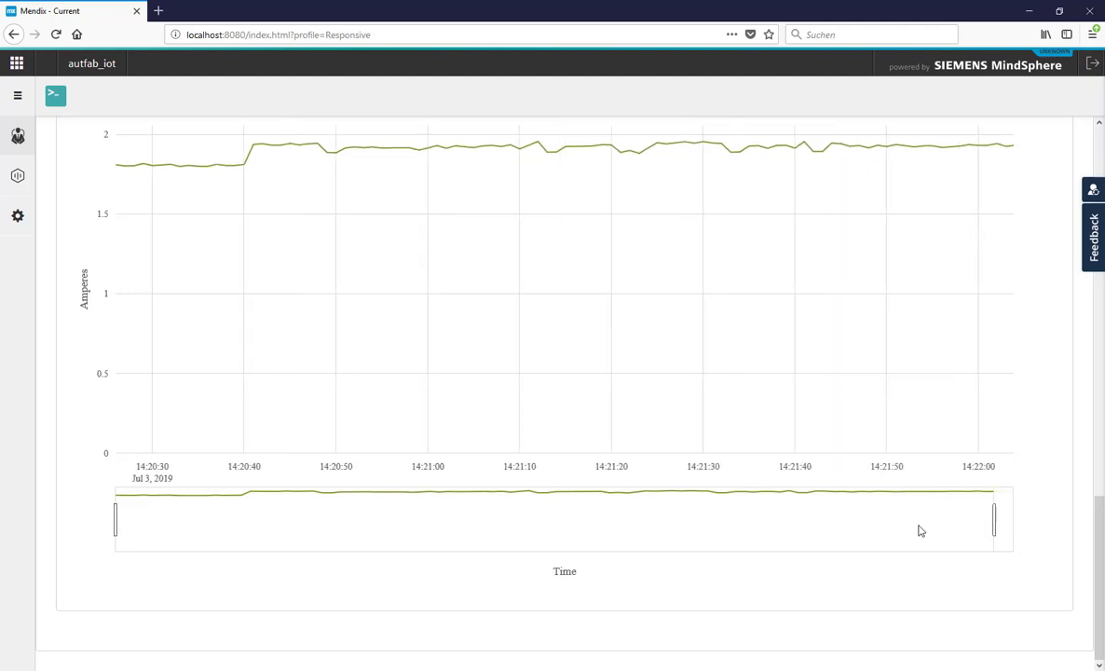
pyautogui.moveTo(993, 519); pyautogui.dragTo(619, 519)
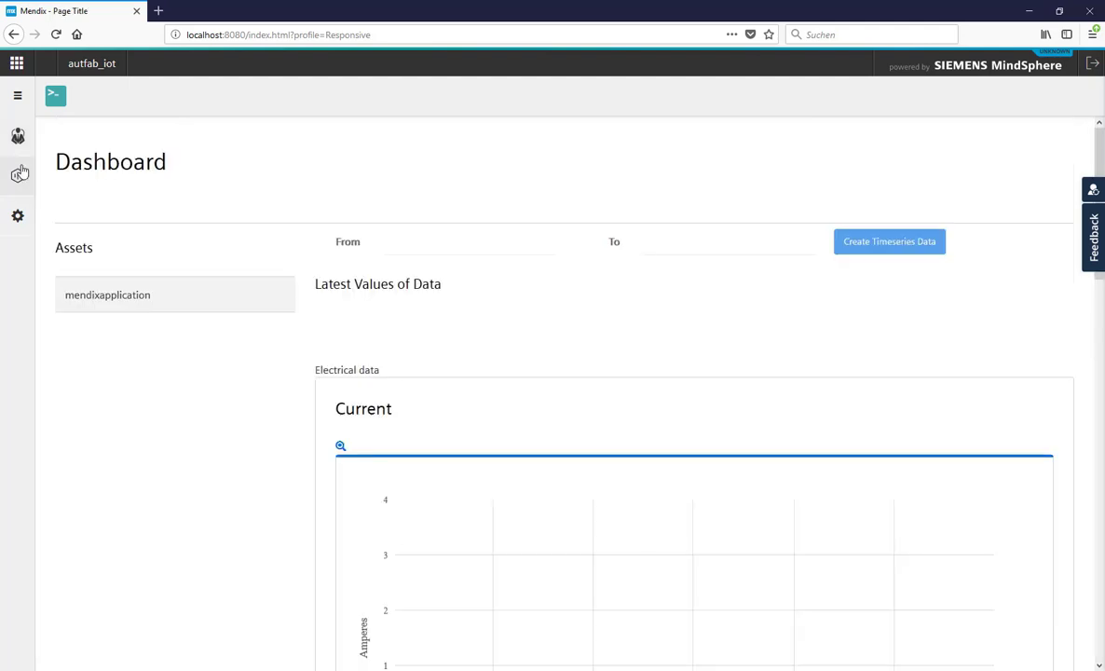
# Create dashboard timeseries data for 07/03/2019, 01:24:09 PM to 02:24:09 PM.
pyautogui.click(889, 242)
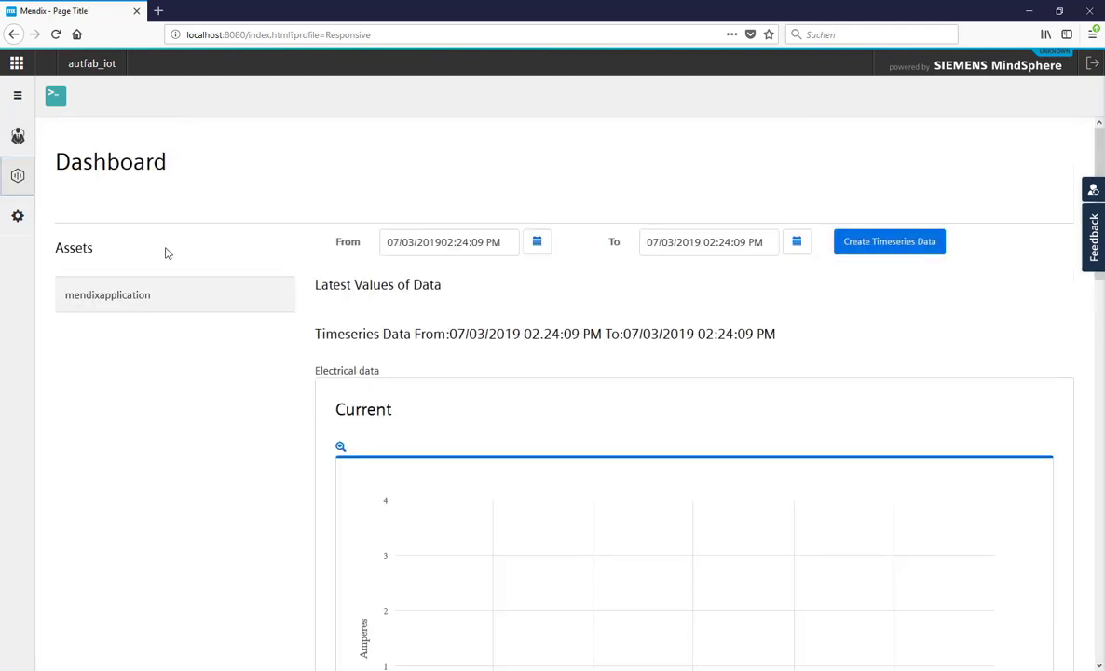
pyautogui.moveTo(208, 248)
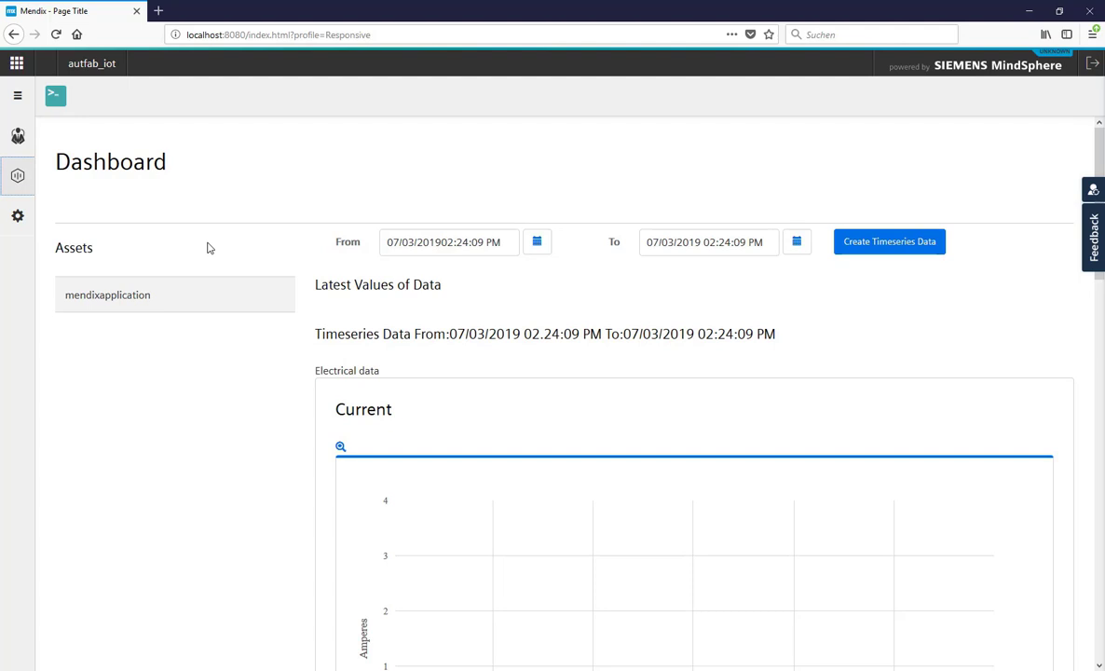
pyautogui.click(448, 241)
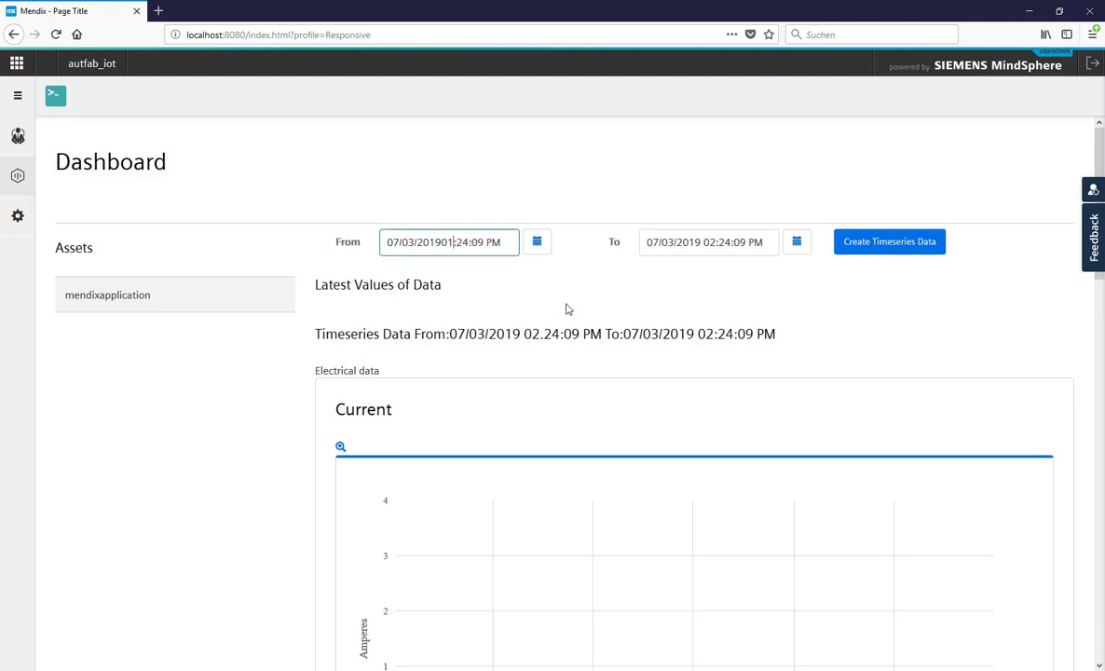
pyautogui.click(888, 241)
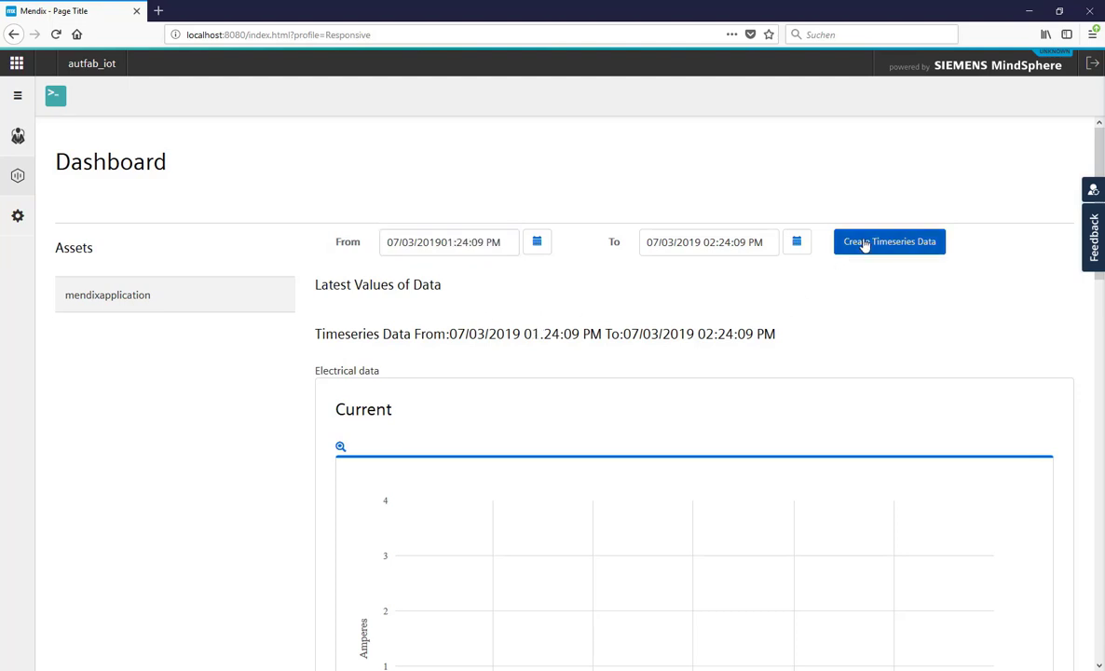
pyautogui.click(889, 242)
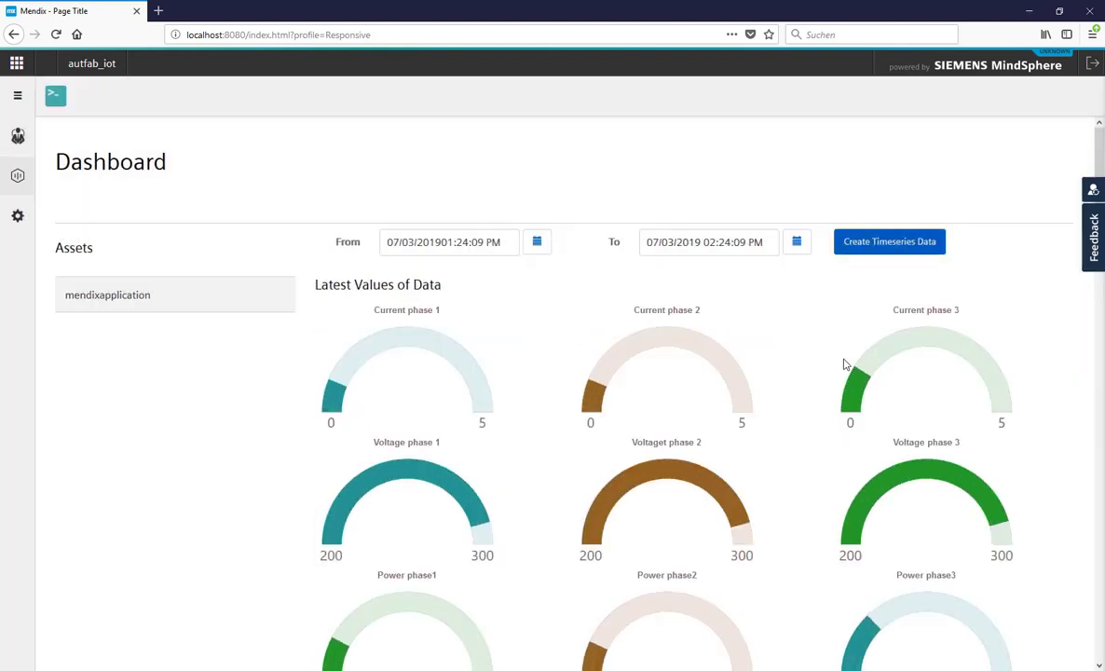
pyautogui.click(888, 242)
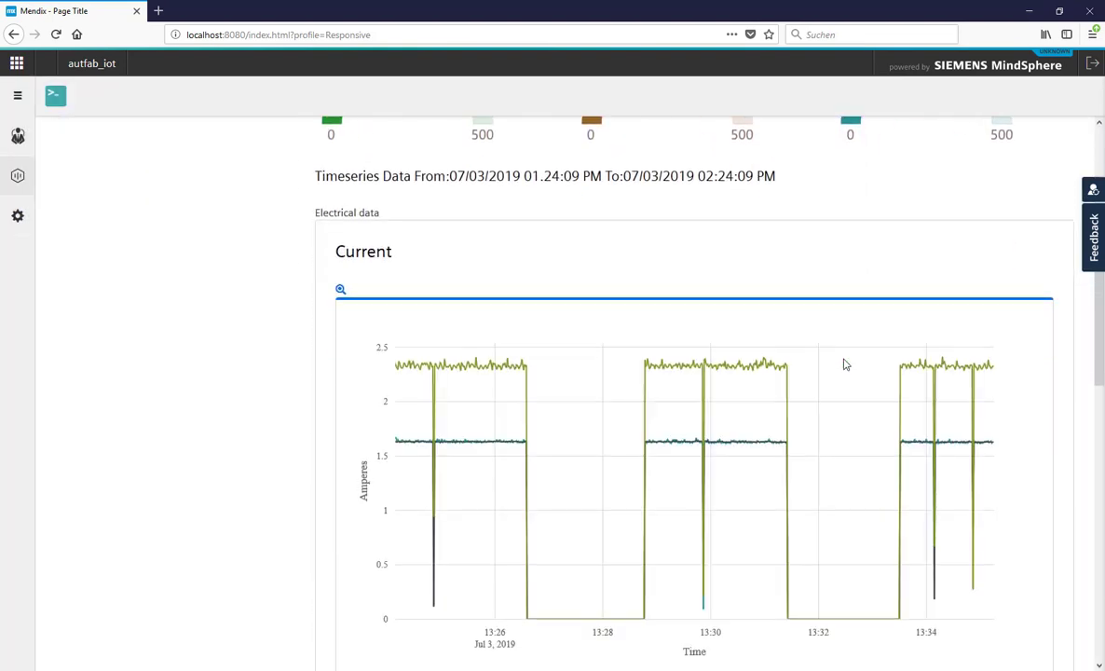
pyautogui.scroll(-3)
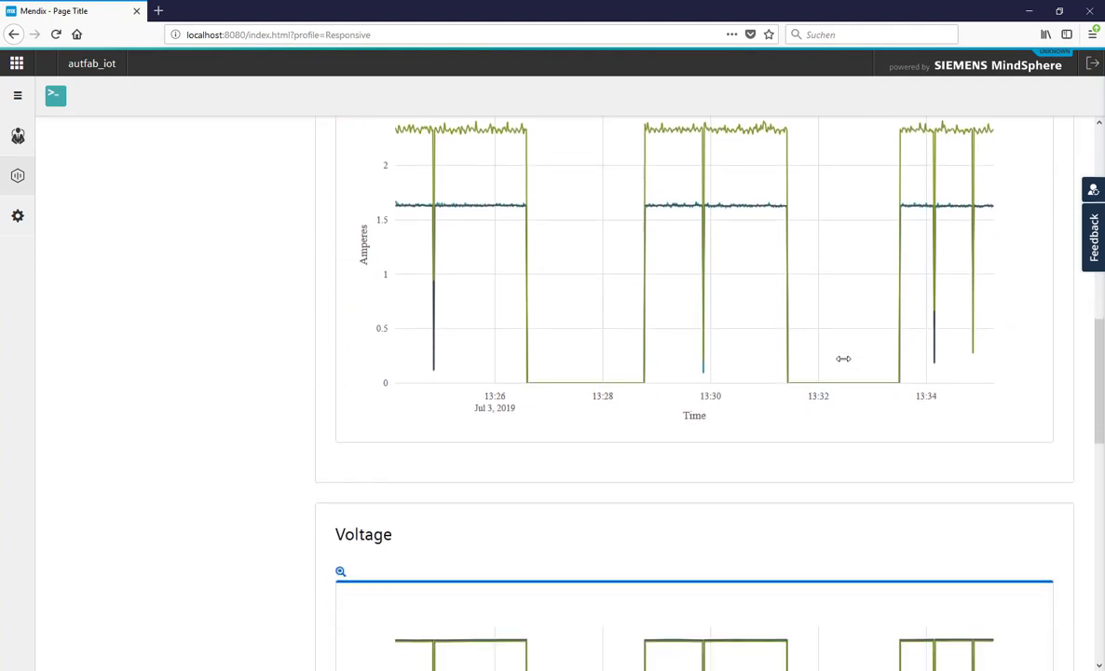
pyautogui.scroll(-3)
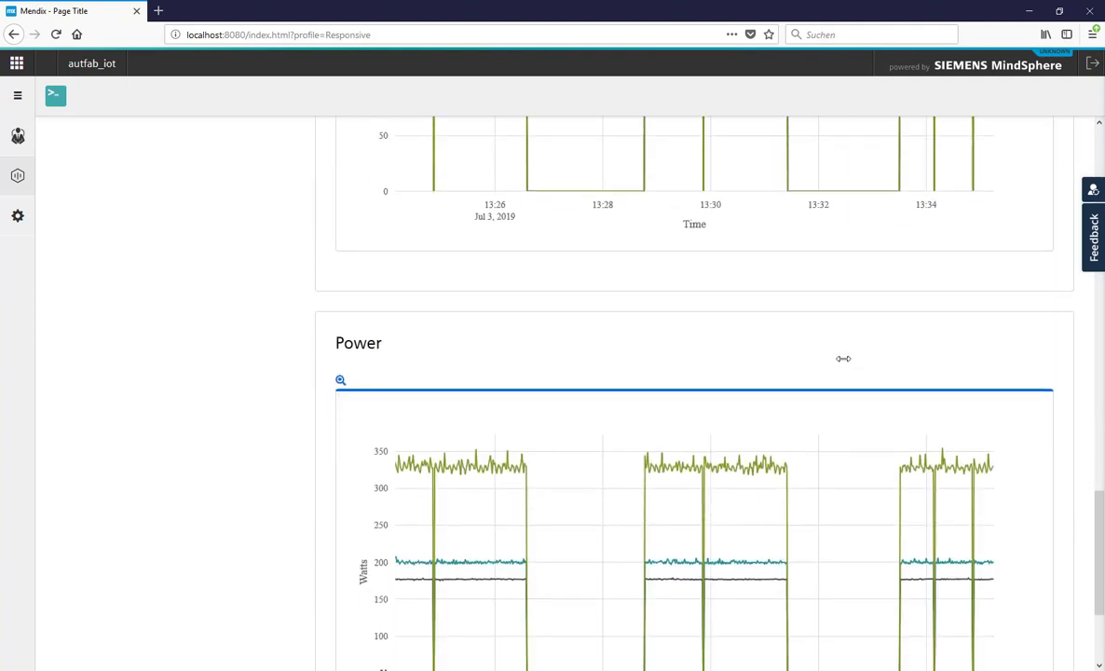
pyautogui.scroll(-3)
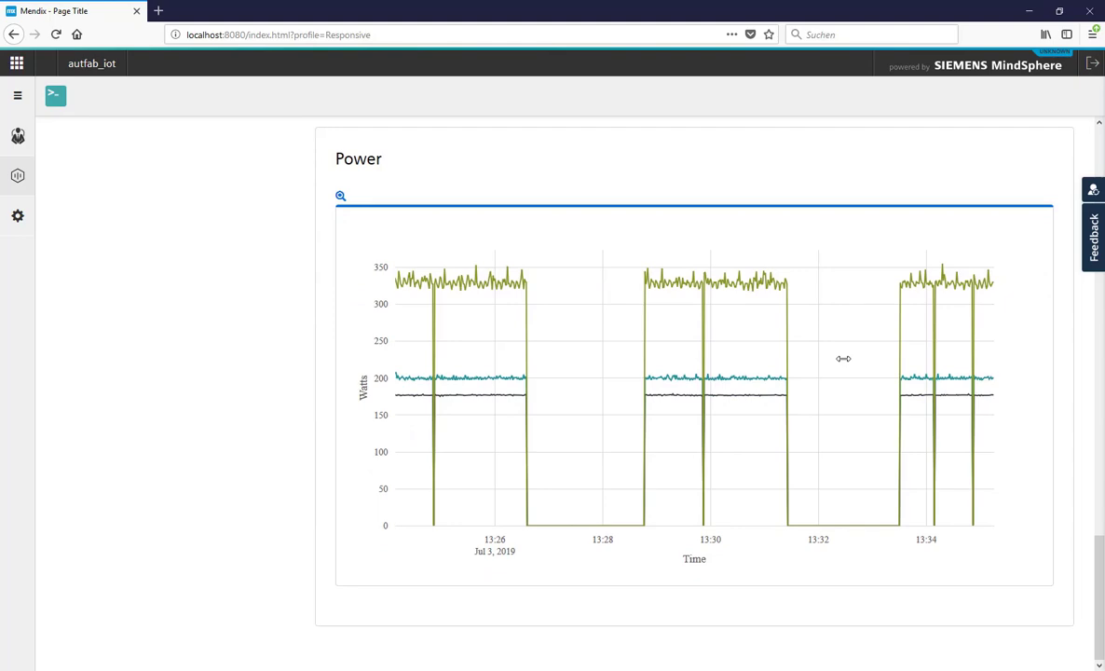
pyautogui.scroll(-3)
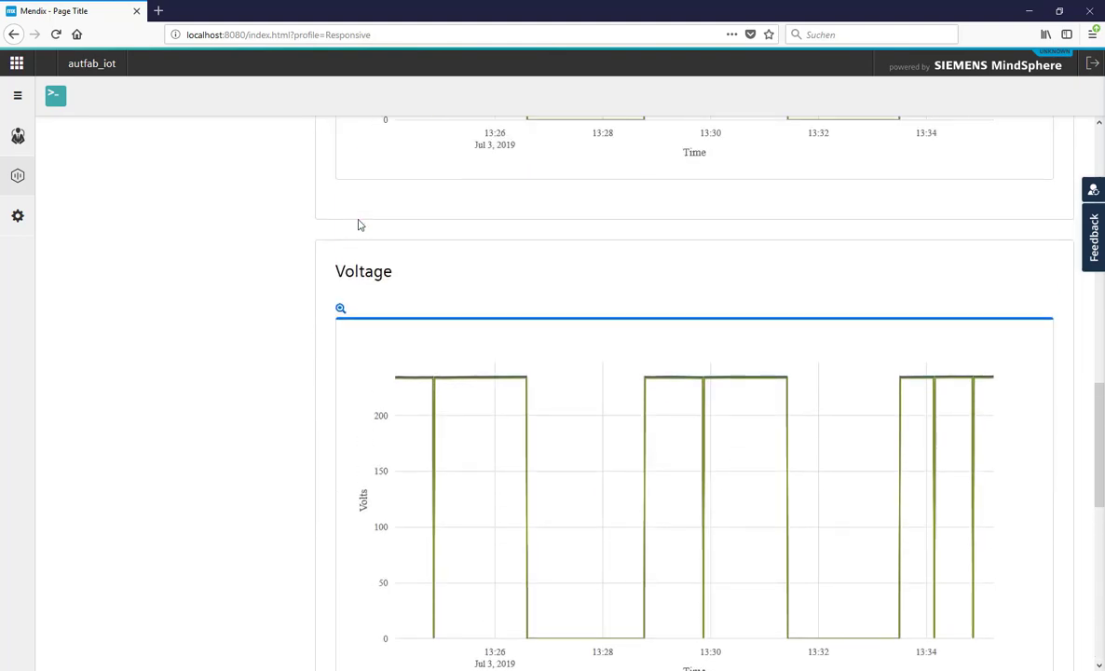
pyautogui.scroll(-3)
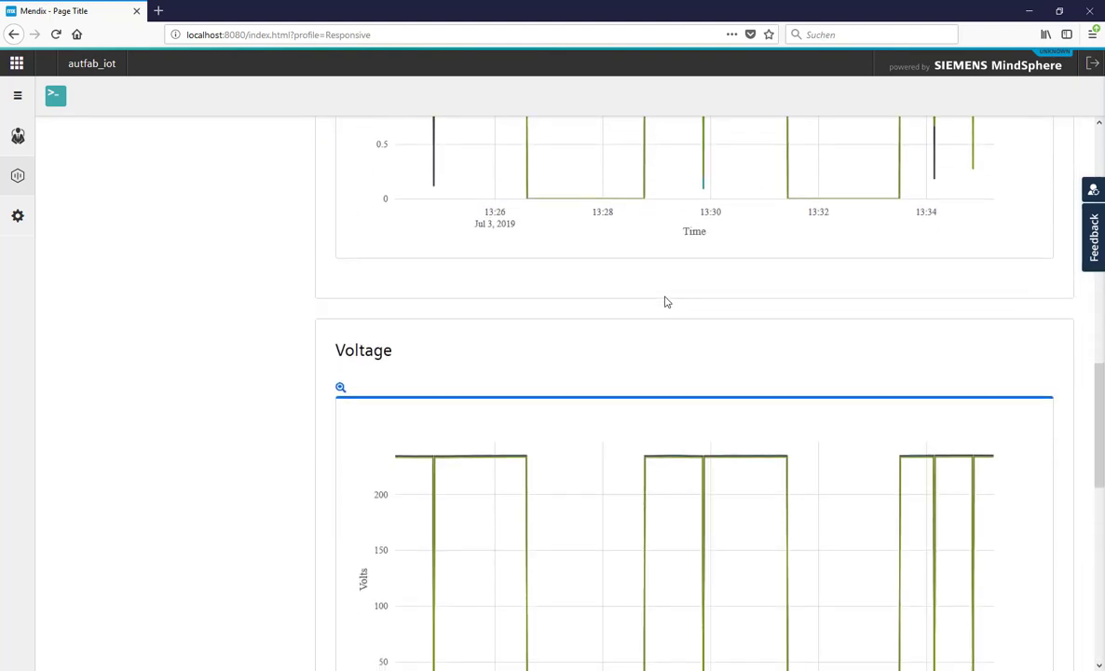
pyautogui.moveTo(261, 233)
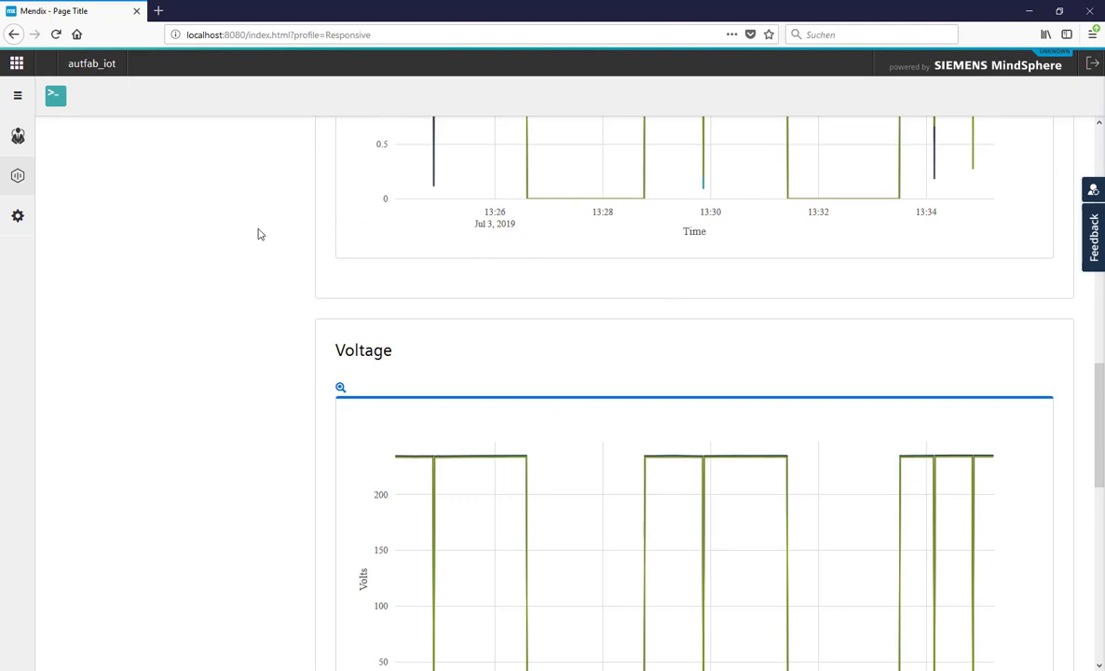
pyautogui.moveTo(211, 244)
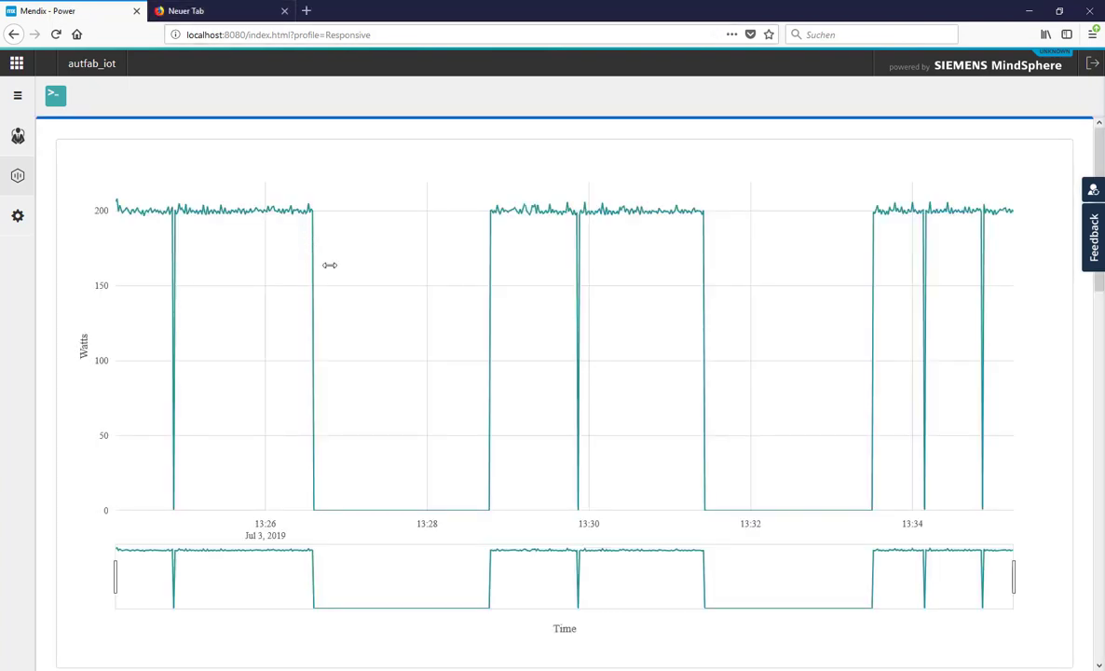
# Review the per-phase power charts, then reach Chart Configuration showing the I_L1 Warn limit.
pyautogui.scroll(-3)
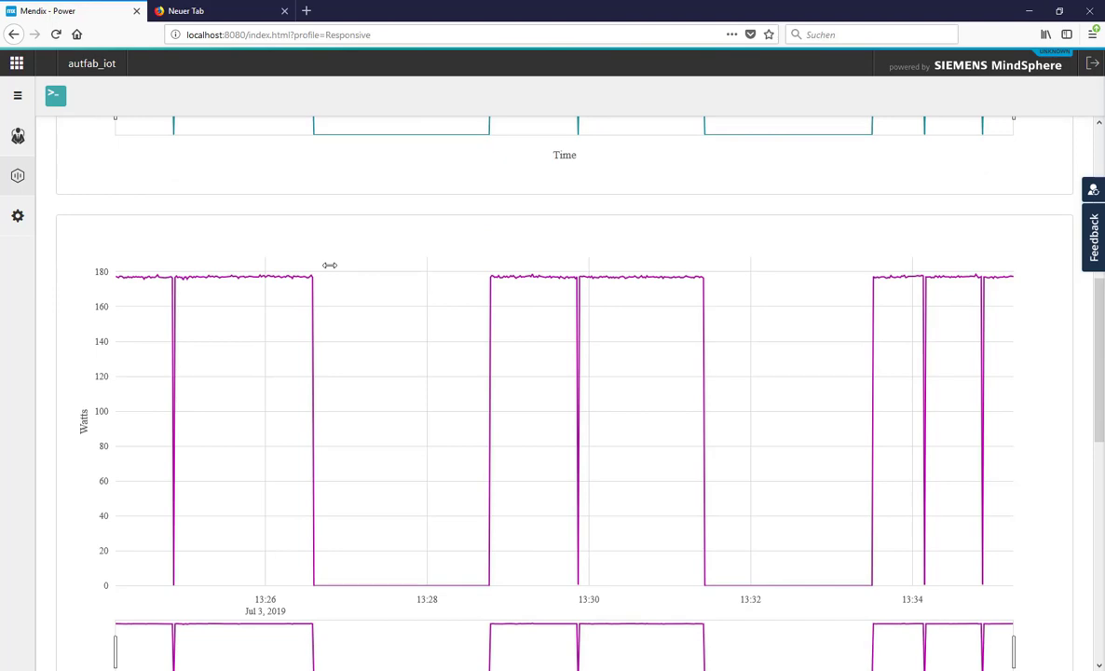
pyautogui.scroll(-3)
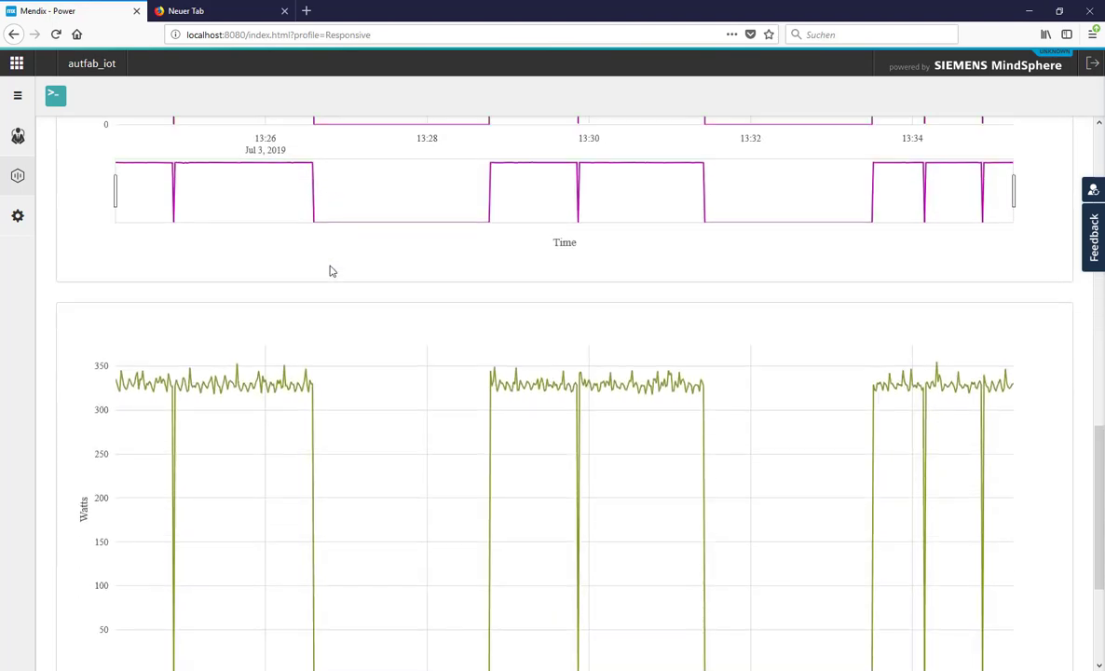
pyautogui.click(17, 215)
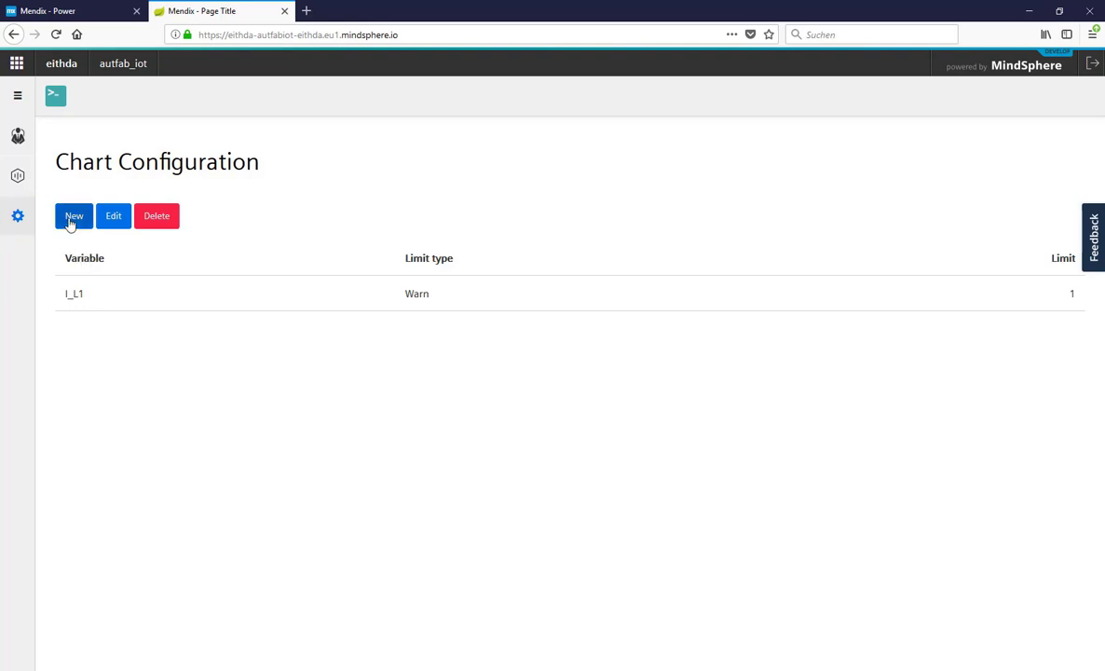
# Add a new chart limit for variable I_L2, keeping limit type Info and limit 0.
pyautogui.click(73, 215)
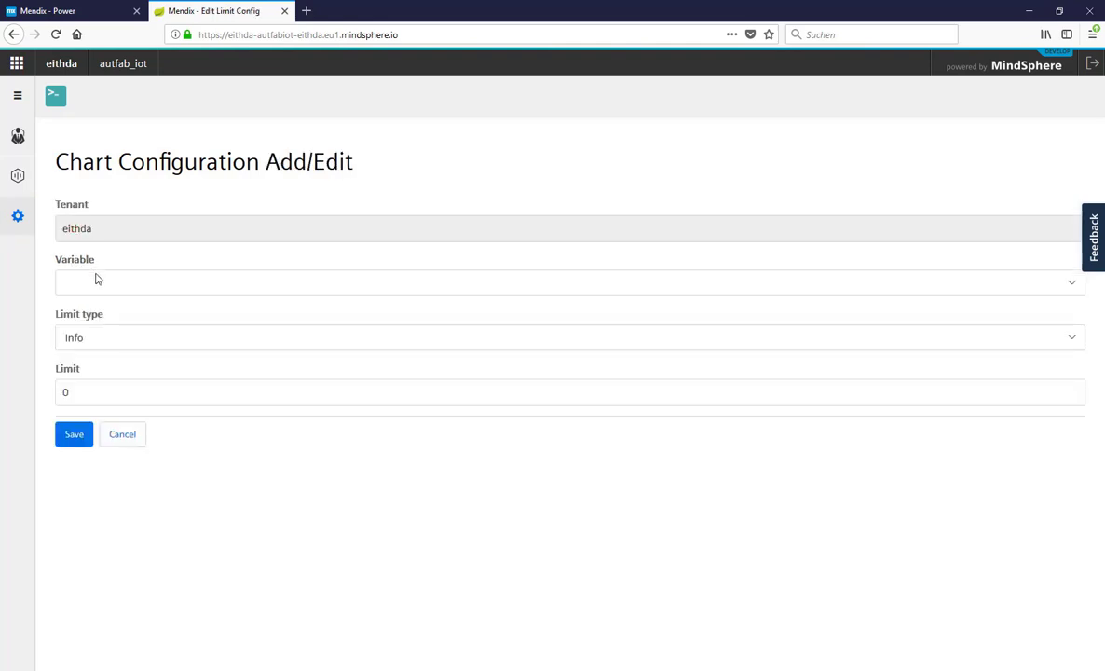
pyautogui.click(568, 282)
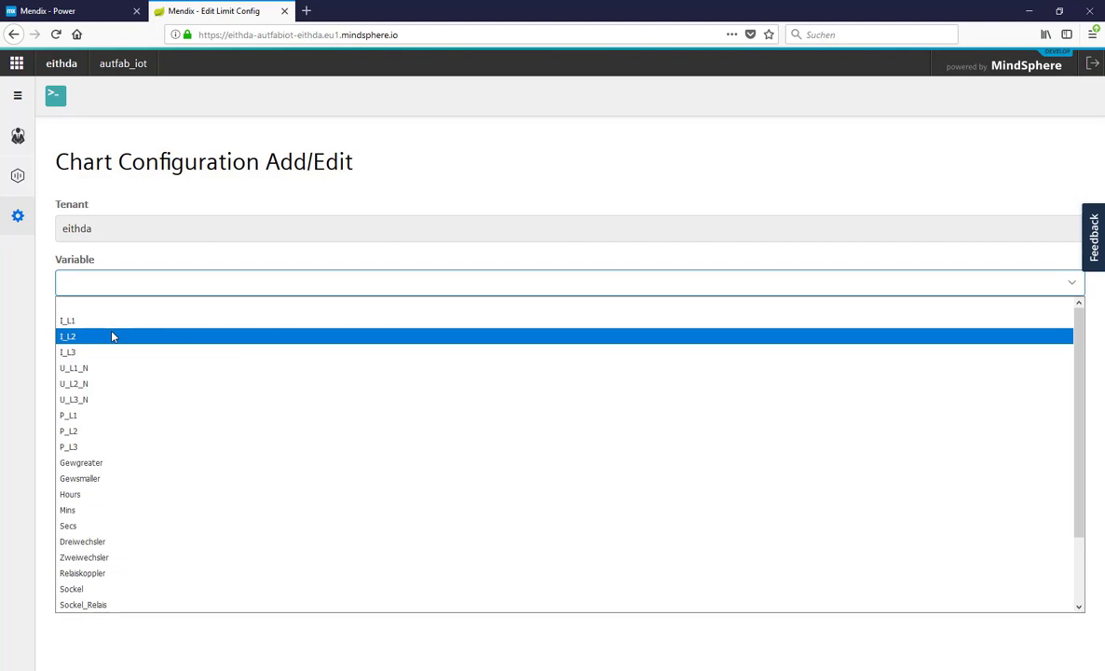
pyautogui.click(67, 337)
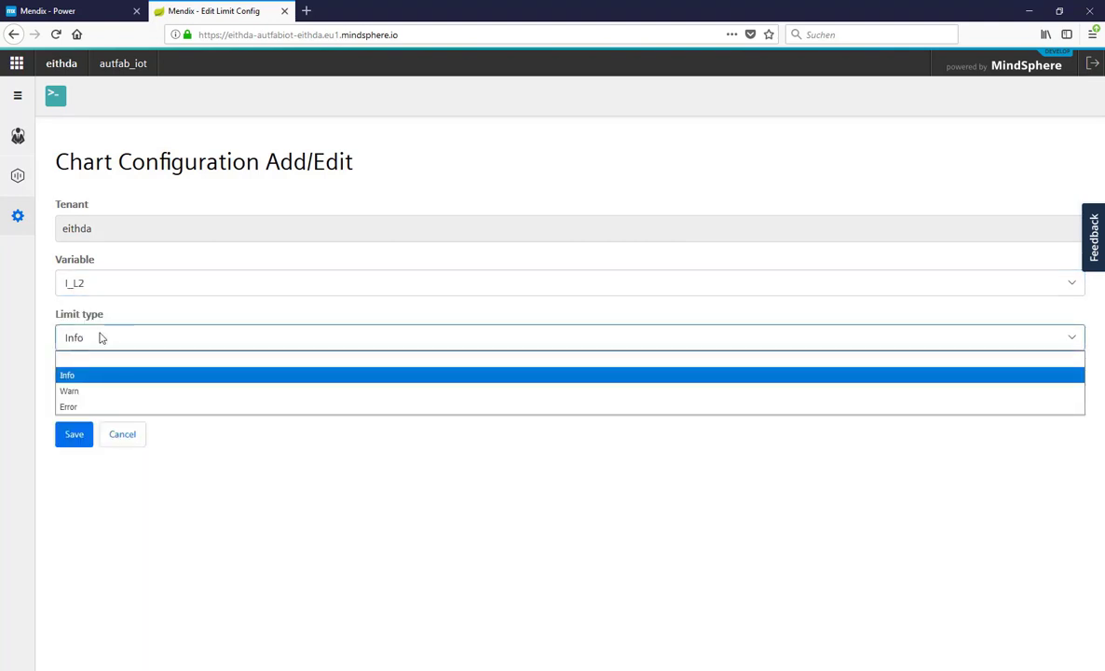
pyautogui.click(67, 375)
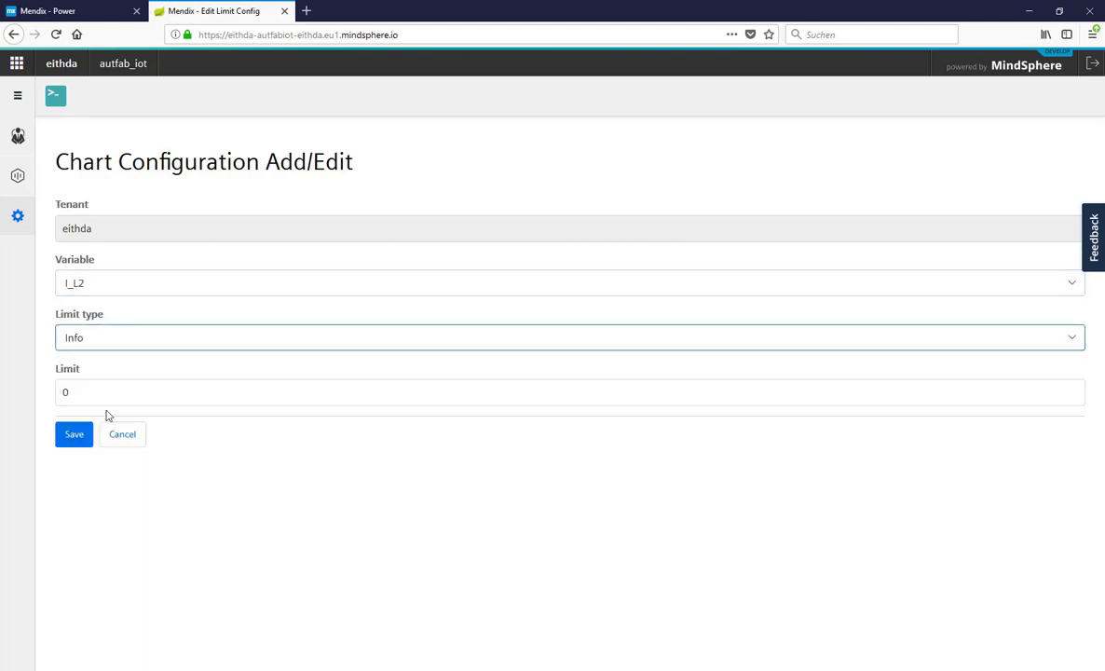